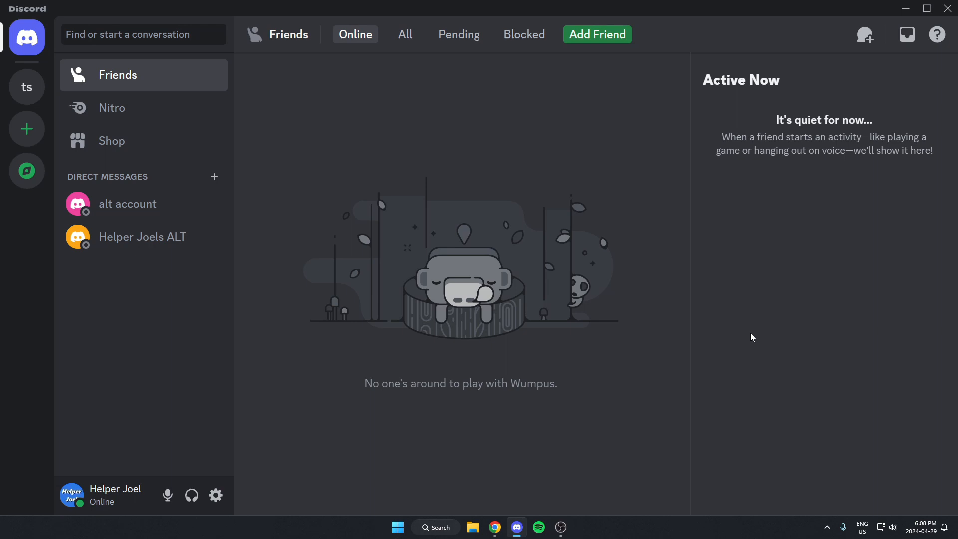
mouse_move(55, 122)
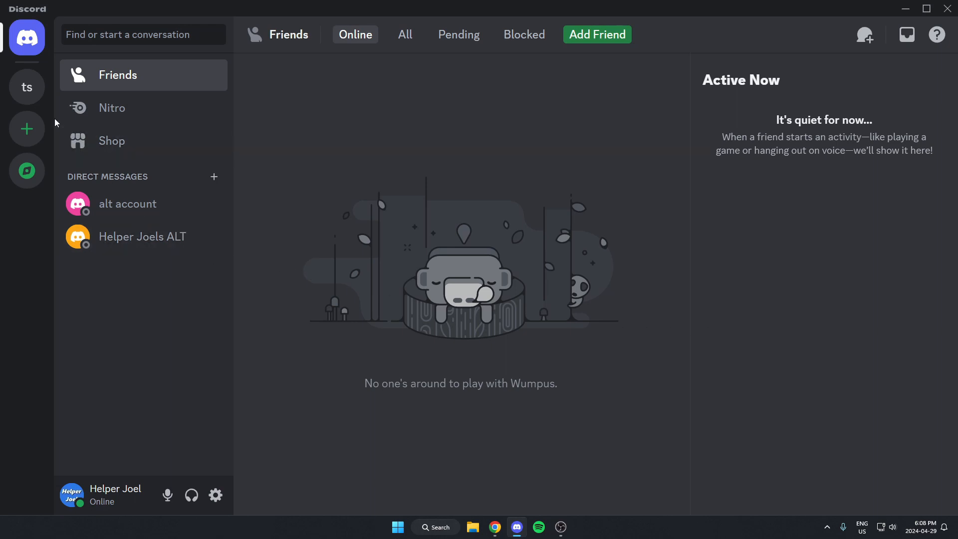
Step: Switch to the 'ts' test server and its general channel
left_click(26, 86)
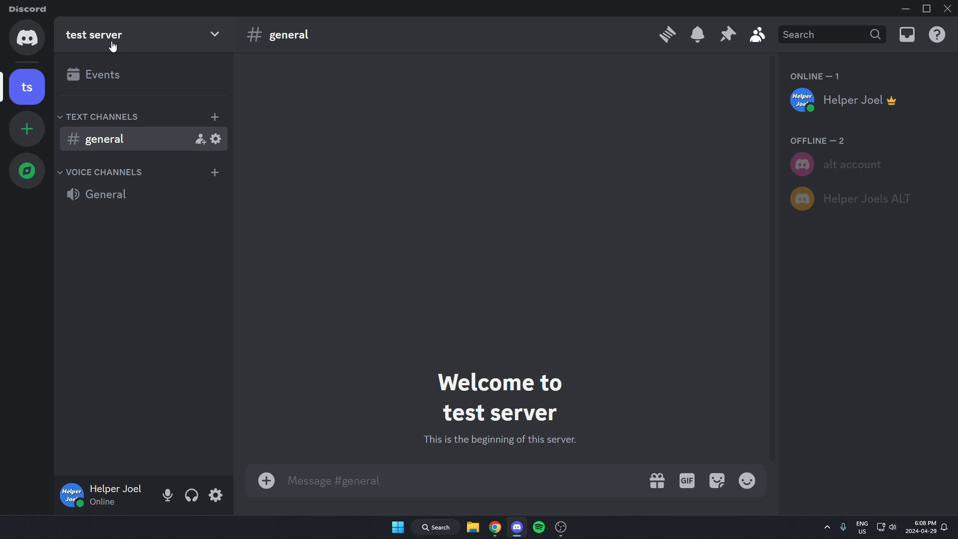
Step: Search the server's App Directory for 'dice roller'
left_click(143, 34)
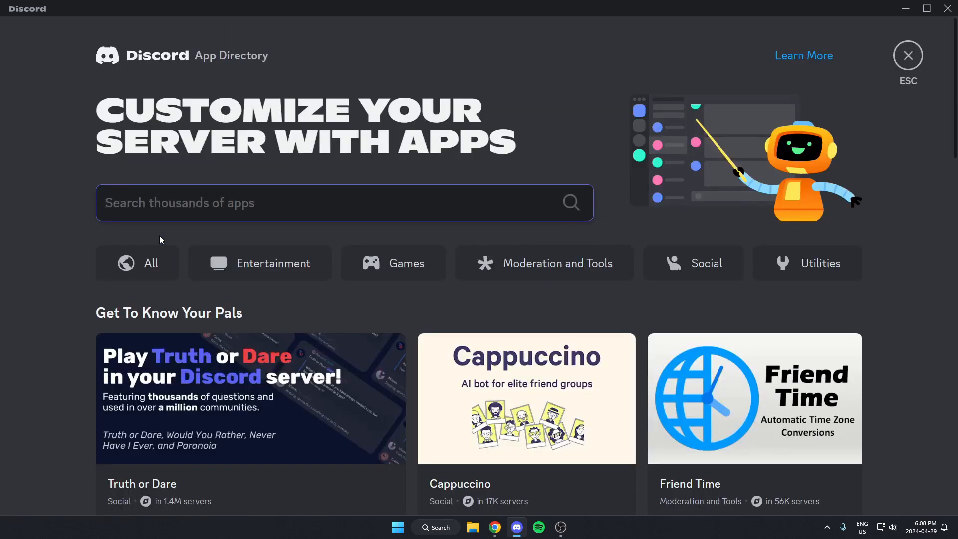
mouse_move(223, 211)
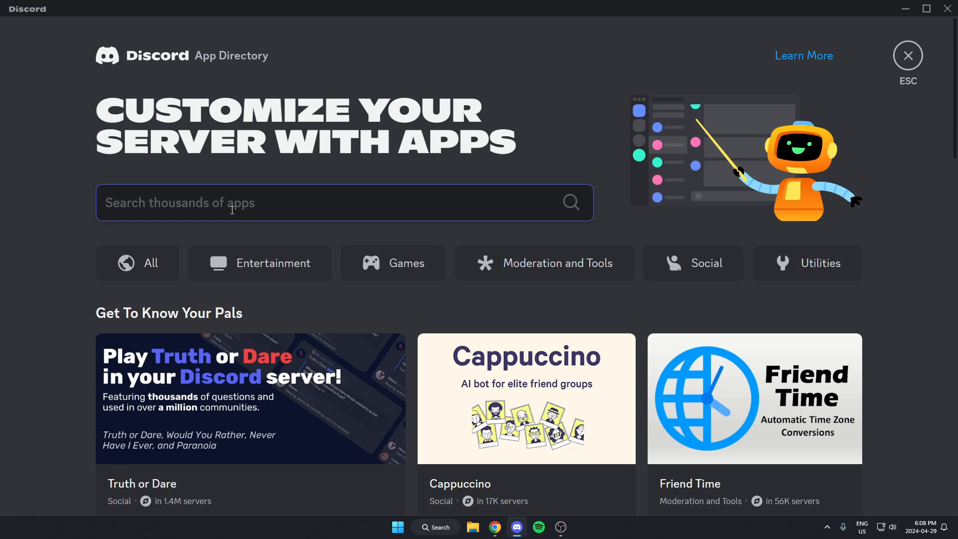
type("dice roller")
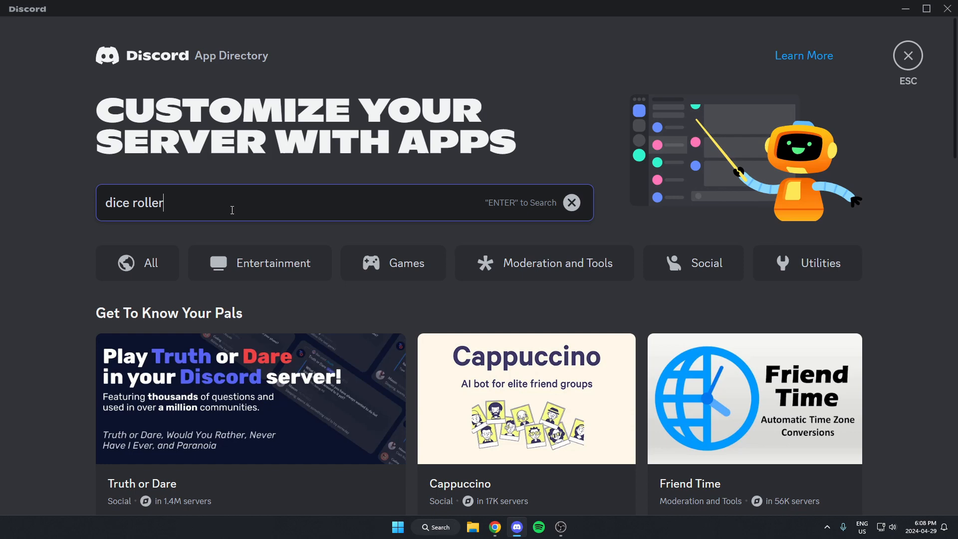
key("enter")
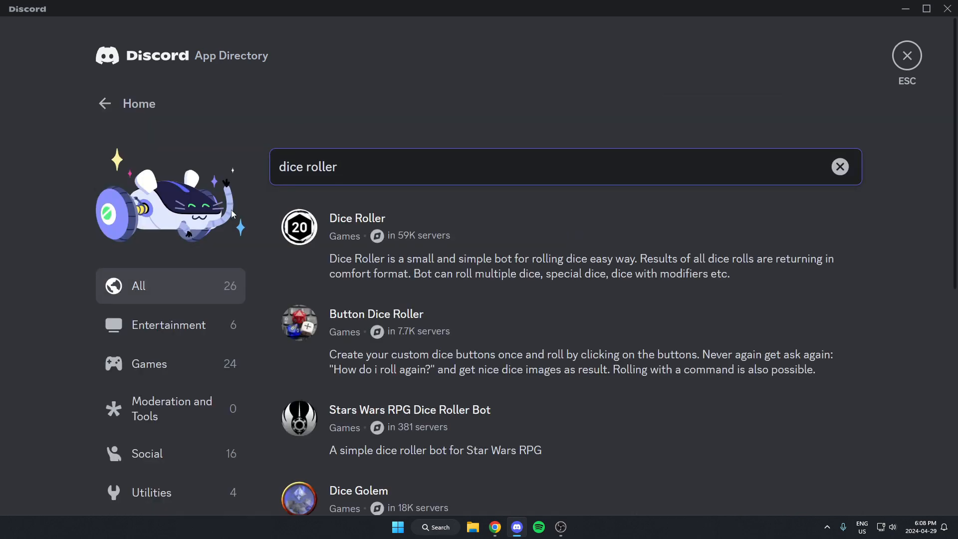
mouse_move(256, 212)
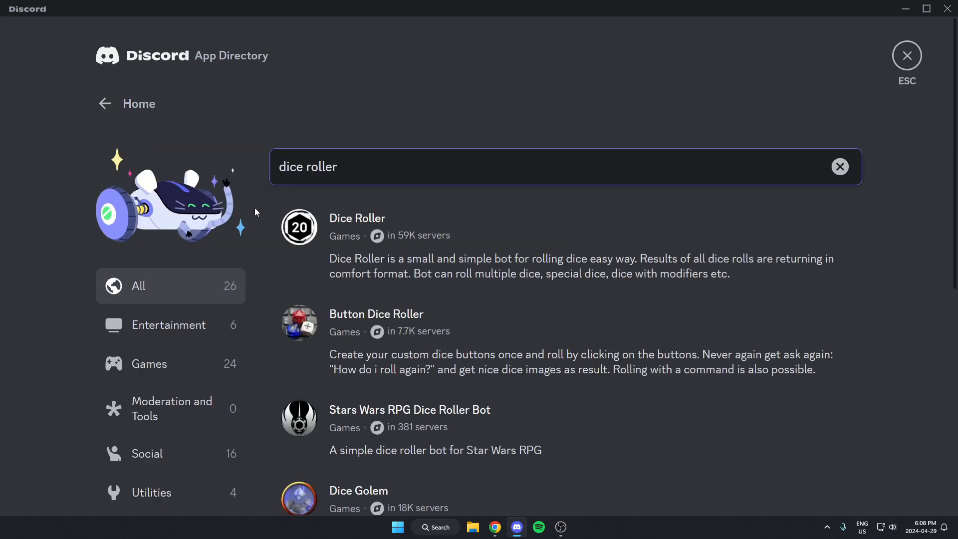
mouse_move(516, 234)
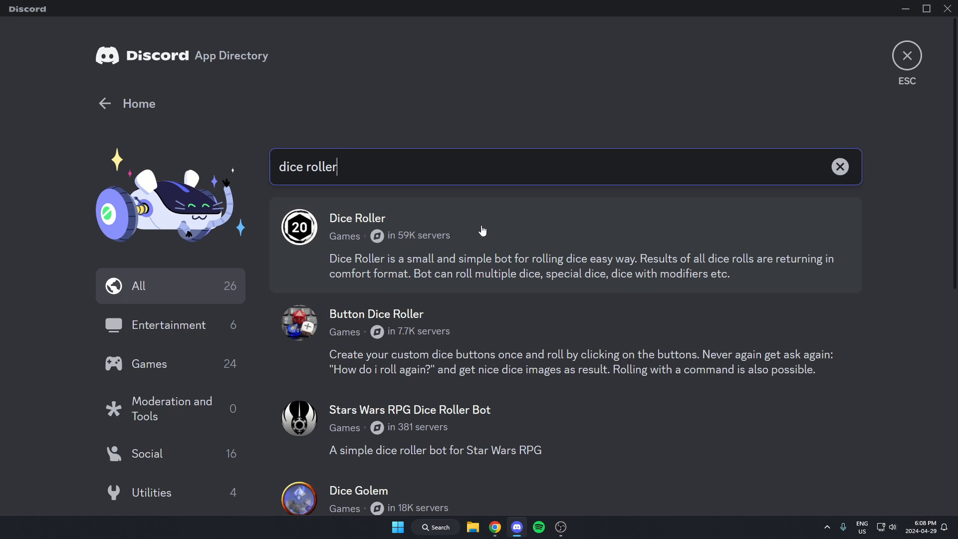
Step: Open the Dice Roller result to view its overview page
left_click(357, 218)
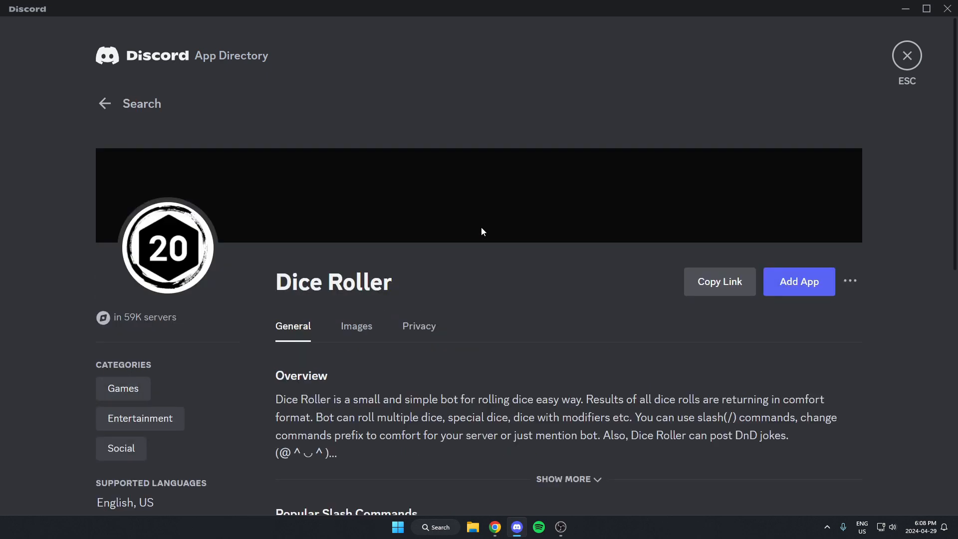
mouse_move(484, 255)
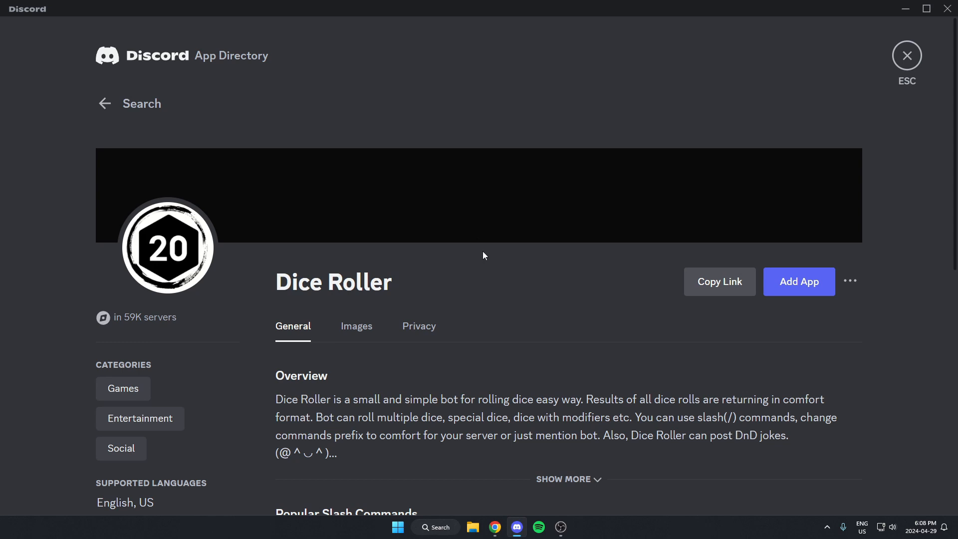
mouse_move(570, 307)
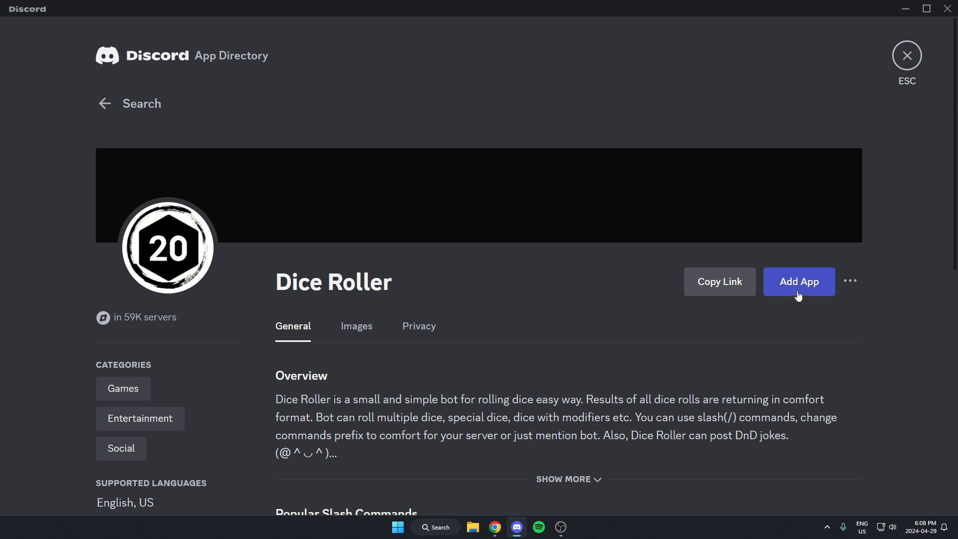
Step: Add Dice Roller to test server, authorize its permissions and pass the hCaptcha check
left_click(798, 282)
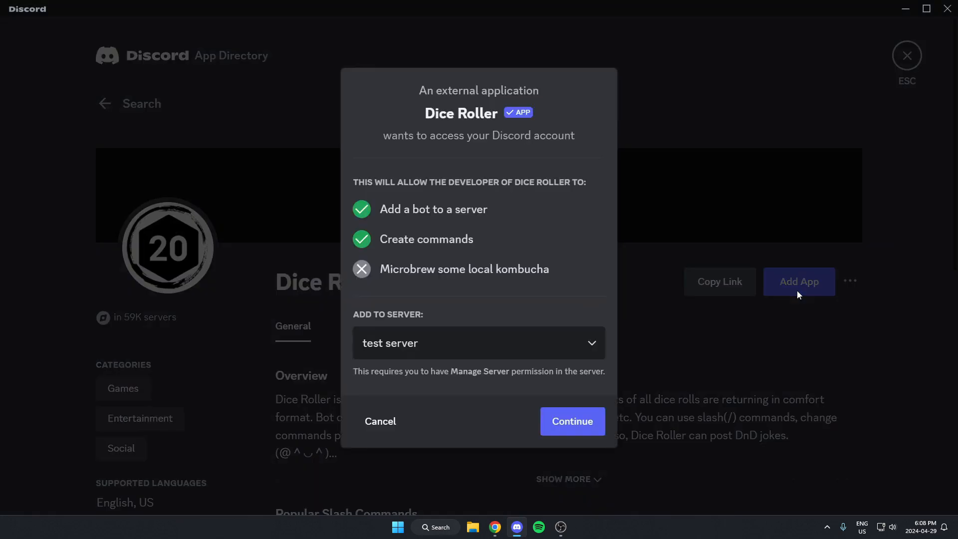
mouse_move(798, 299)
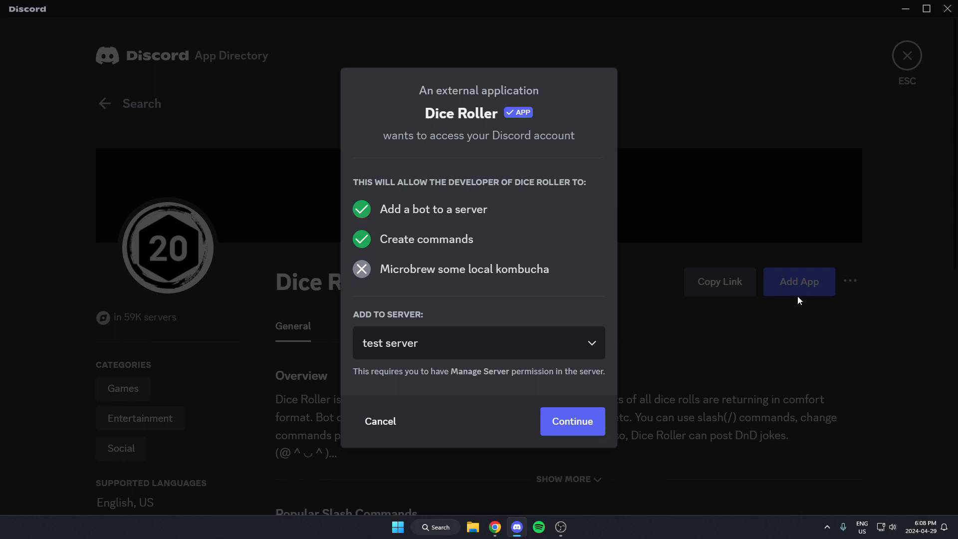
mouse_move(358, 357)
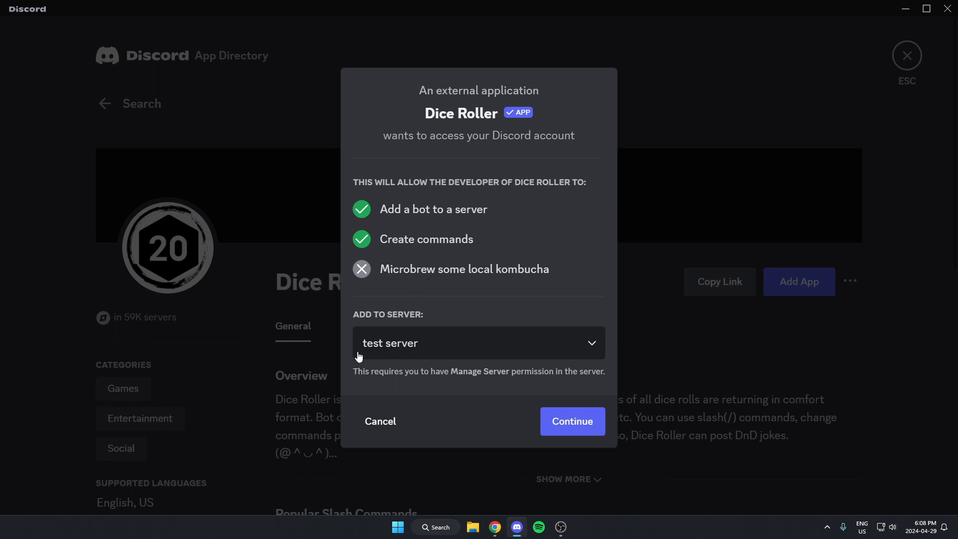
left_click(571, 421)
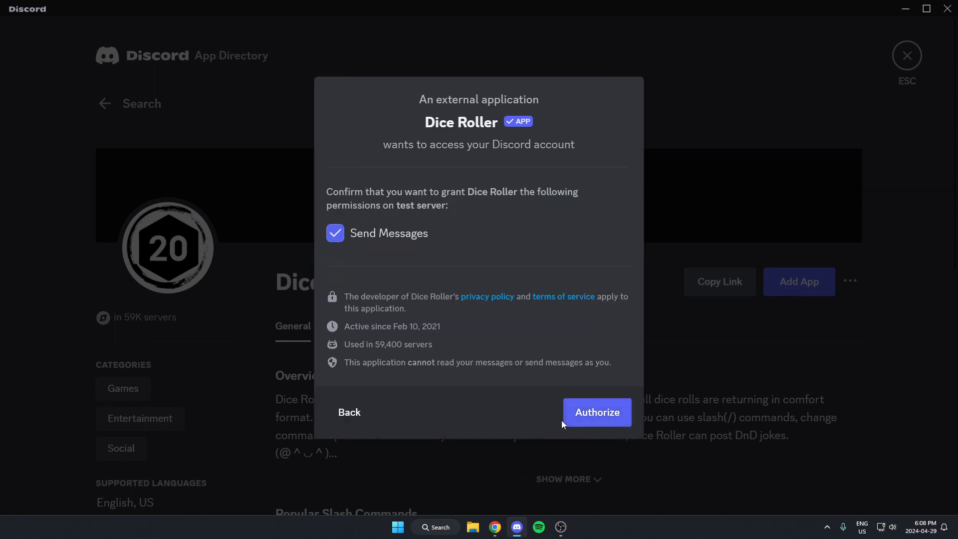
mouse_move(541, 322)
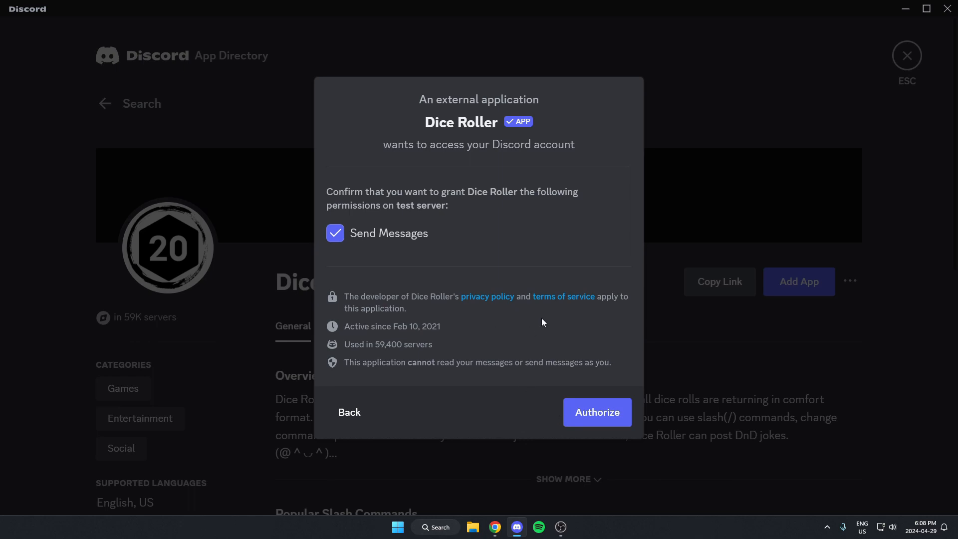
left_click(596, 412)
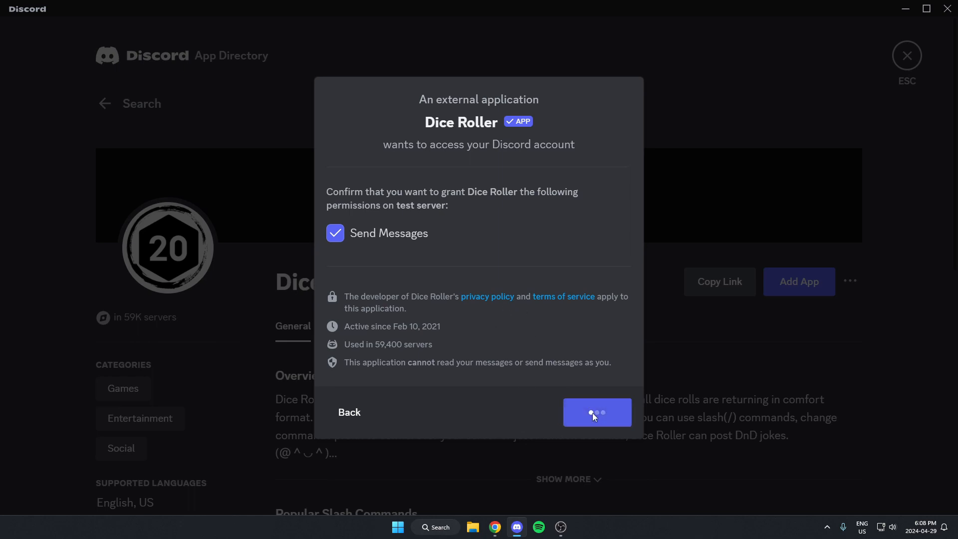
left_click(596, 412)
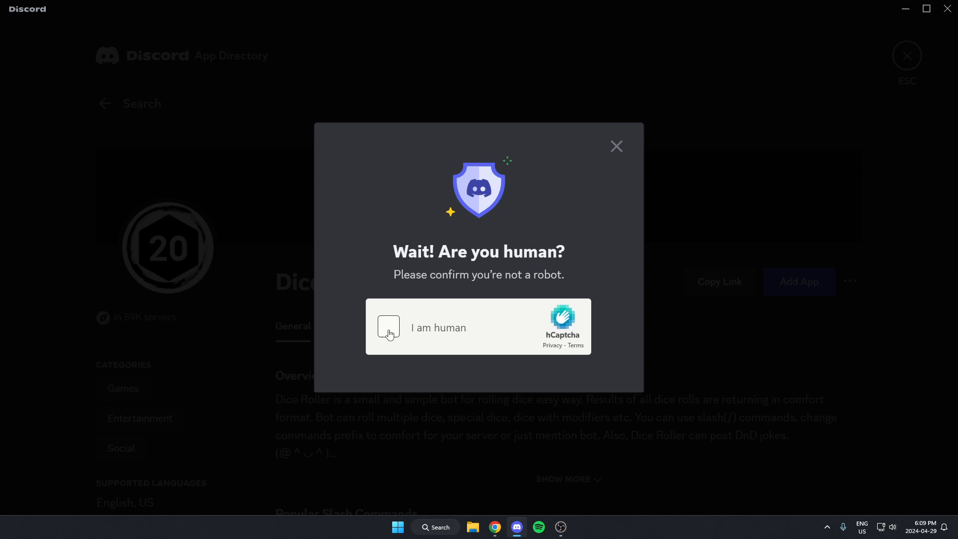
left_click(388, 326)
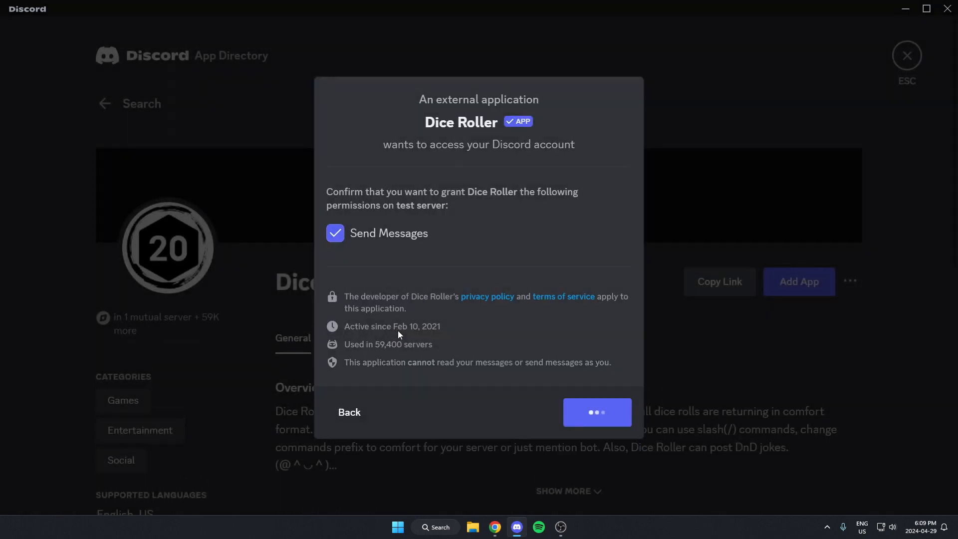
left_click(596, 412)
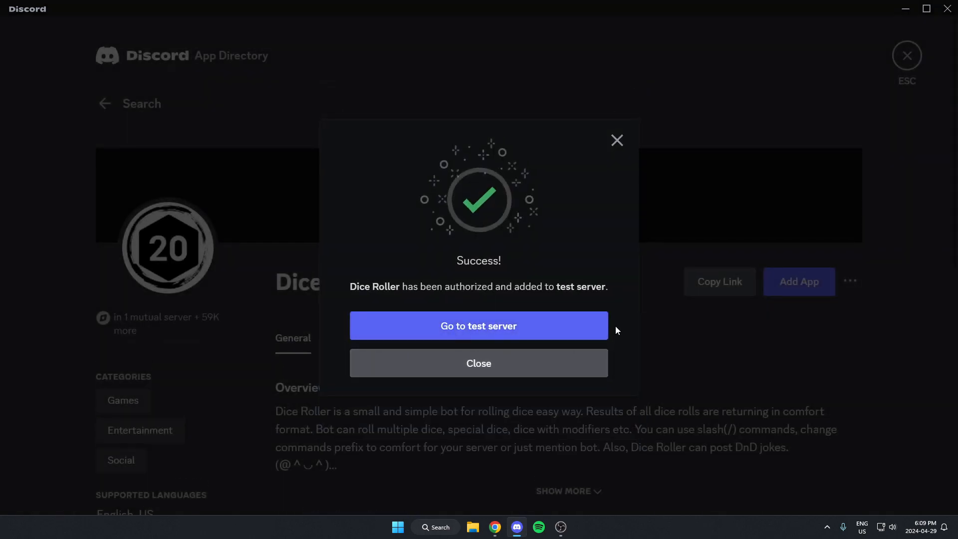
Step: Return to test server from the success dialog to see Dice Roller online
left_click(479, 325)
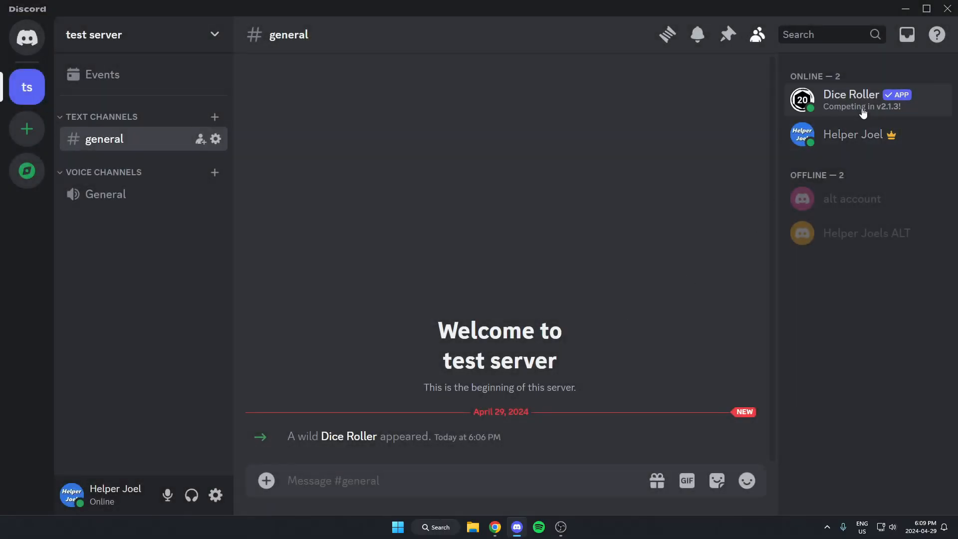
mouse_move(671, 266)
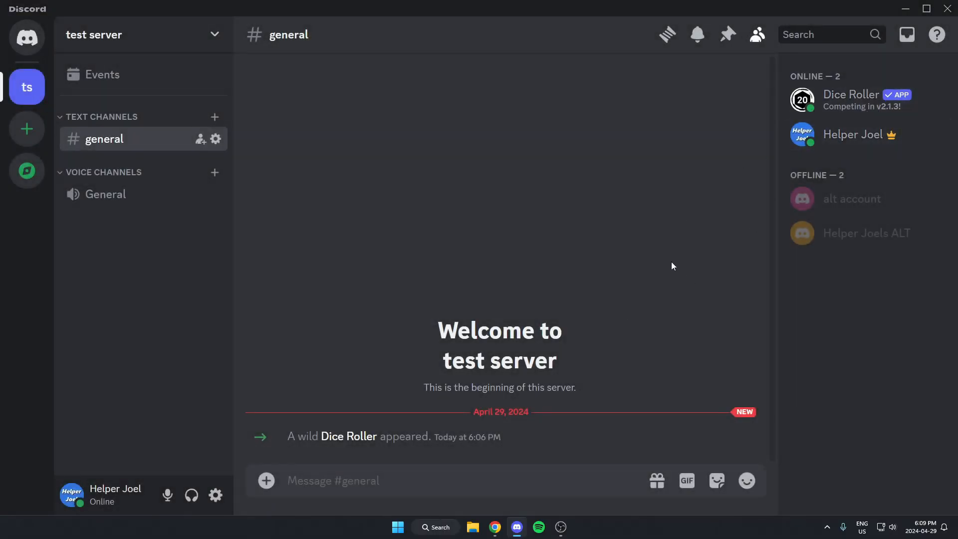